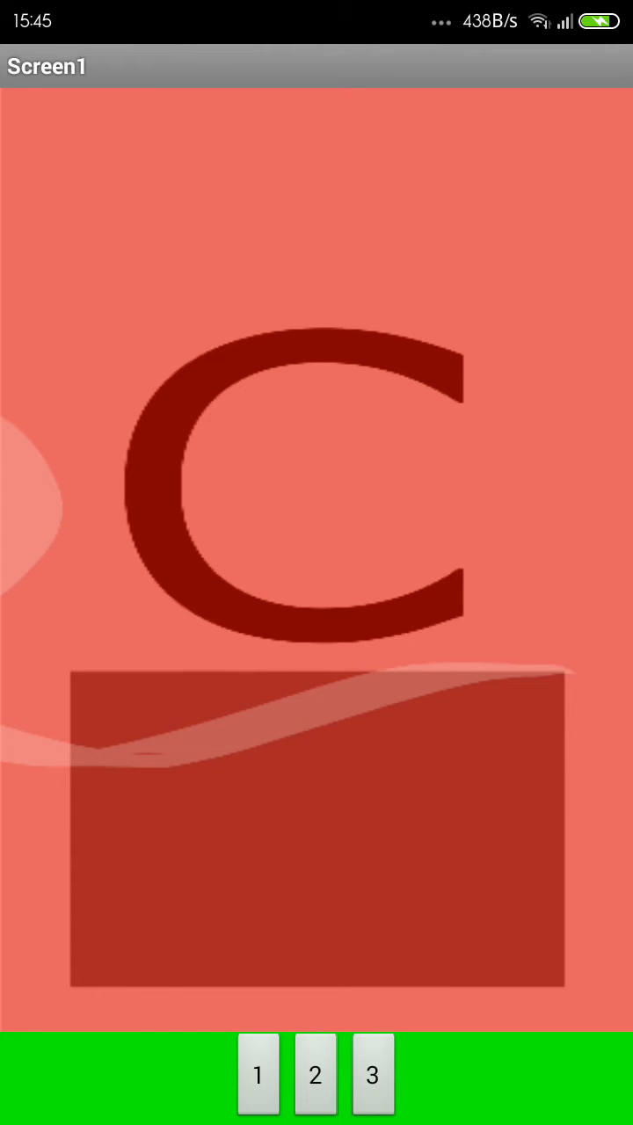
- Tap button 1 to switch the running app from the letter C page to letter A
left_click(258, 1075)
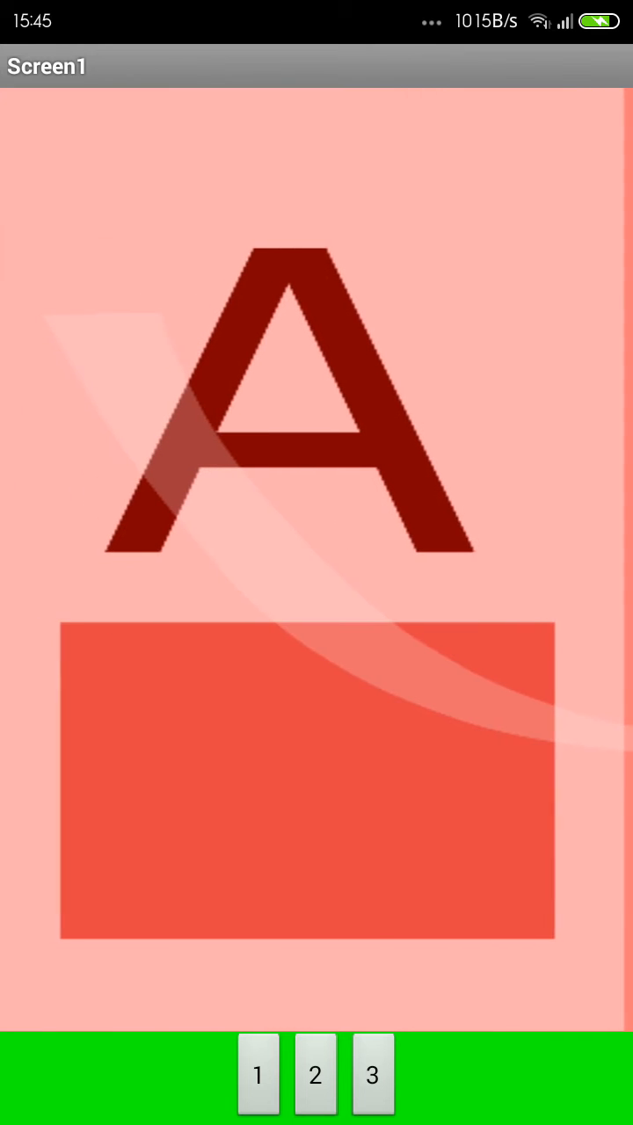